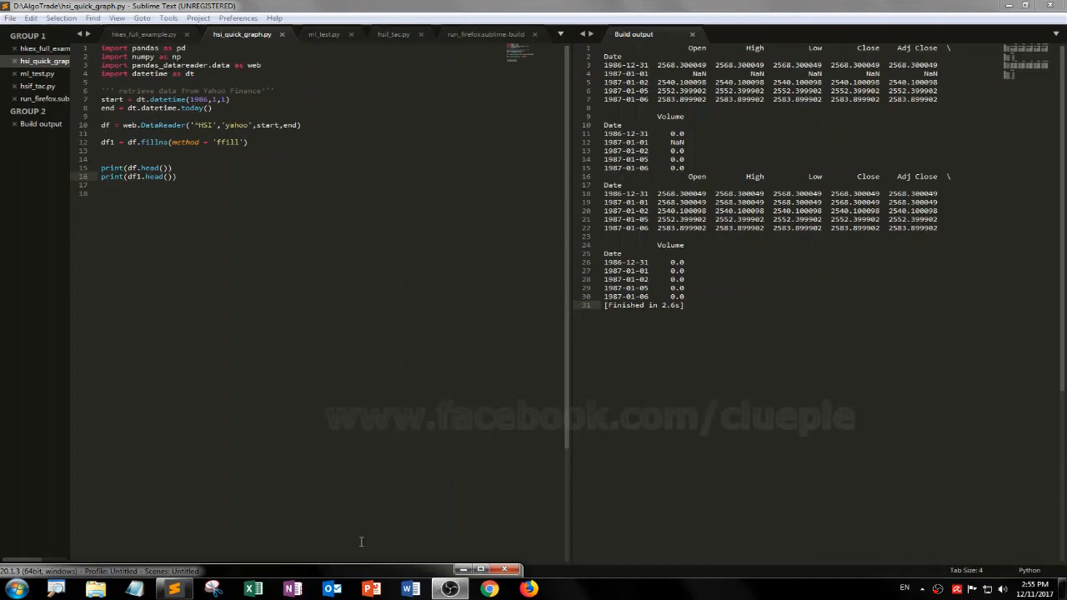
Rebuild hsi_quick_graph.py in Sublime Text (Ctrl+B) and review the output pane showing the NaN row.
{"action": "left_click", "coordinate": [253, 167]}
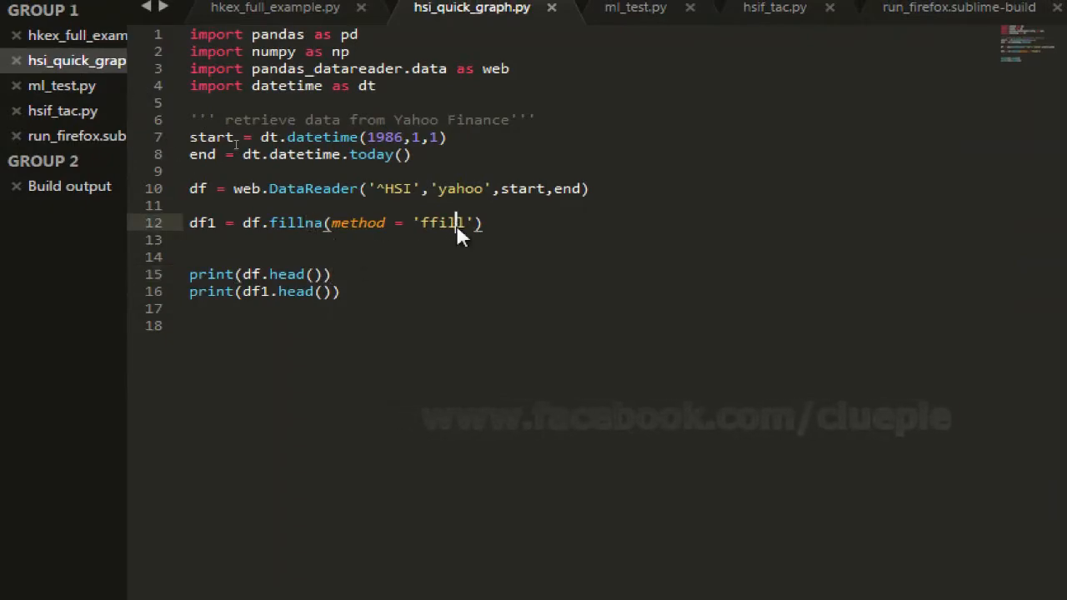
{"action": "key", "text": "ctrl+b"}
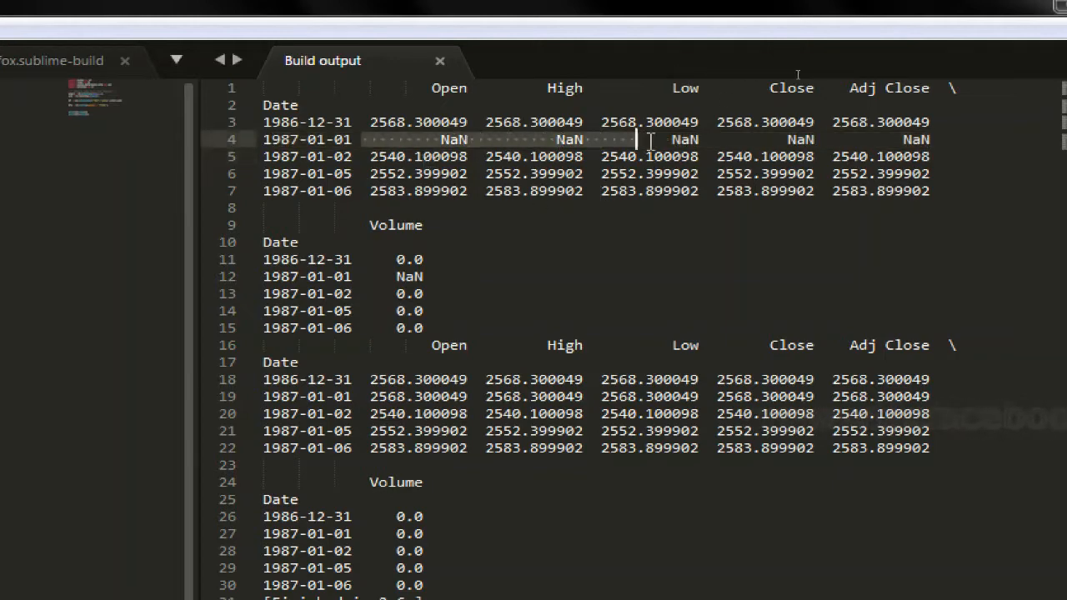
{"action": "scroll", "scroll_direction": "up", "scroll_amount": 3}
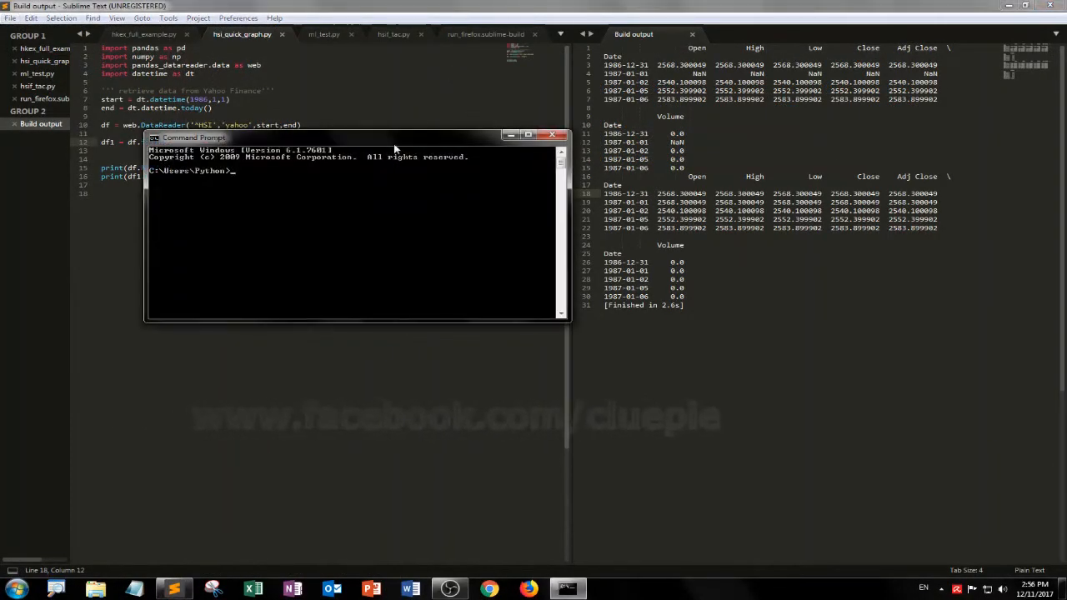
Change directory to d:\myTrade\myTrade with cd /d.
{"action": "type", "text": "cd /d"}
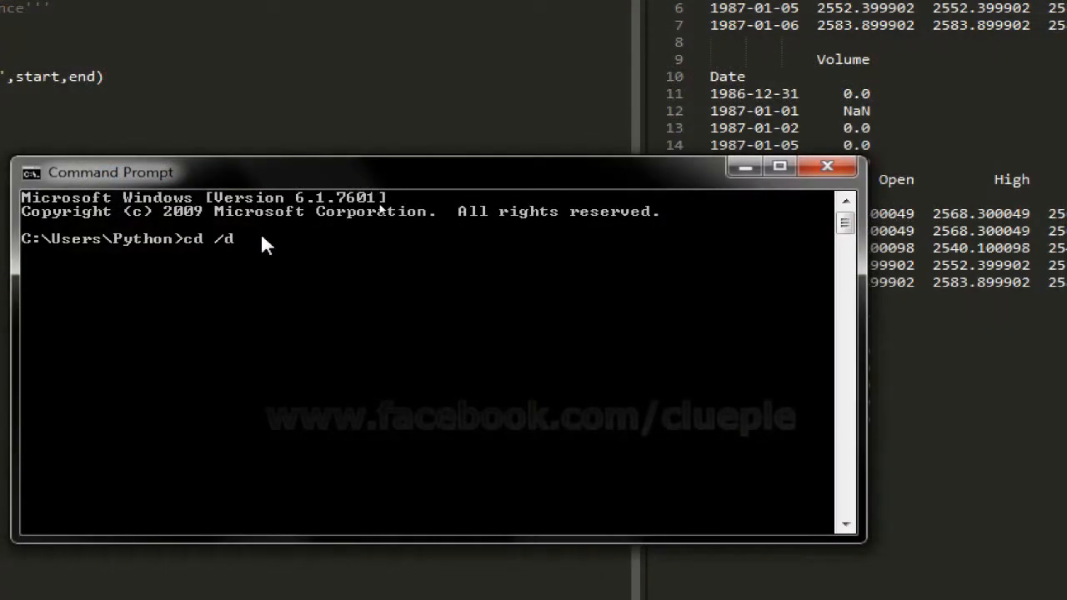
{"action": "type", "text": "d:\\myTrade\\myTrade"}
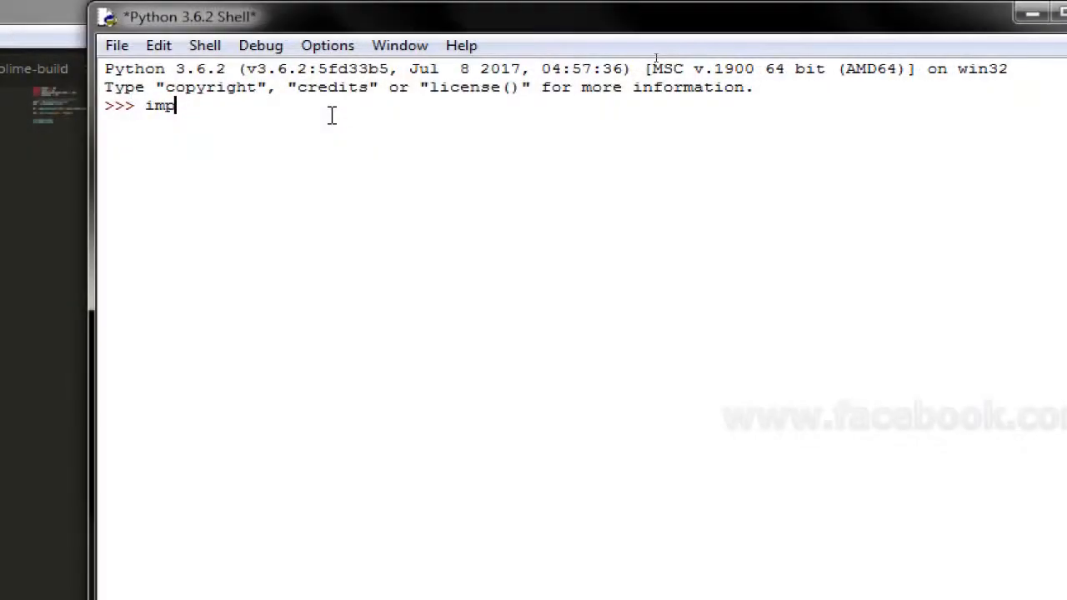
Import pandas_datareader.data as web and pandas as pd.
{"action": "type", "text": "ort p"}
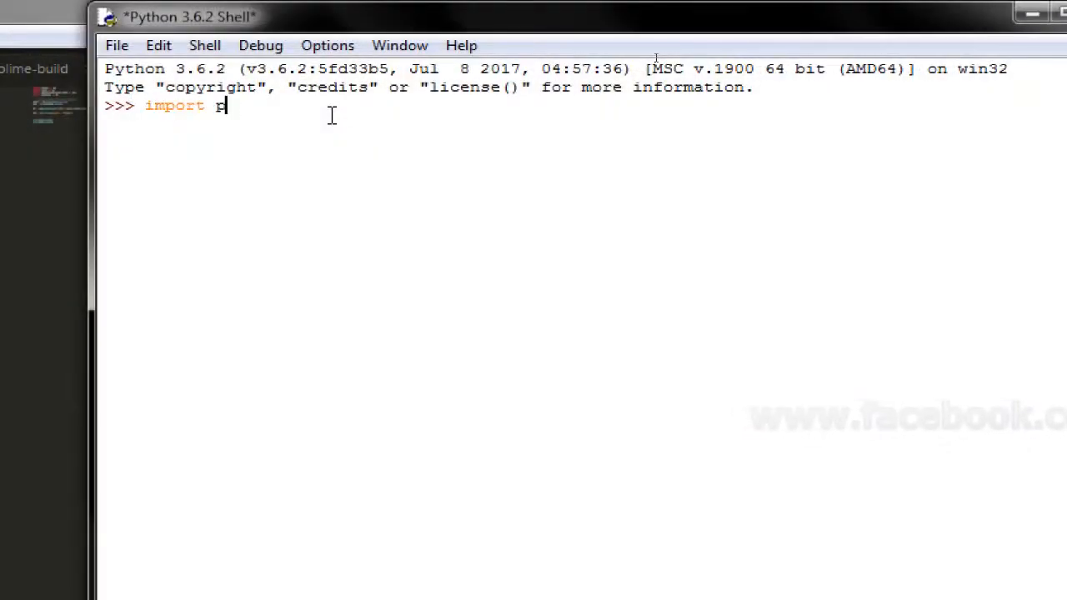
{"action": "type", "text": "andas"}
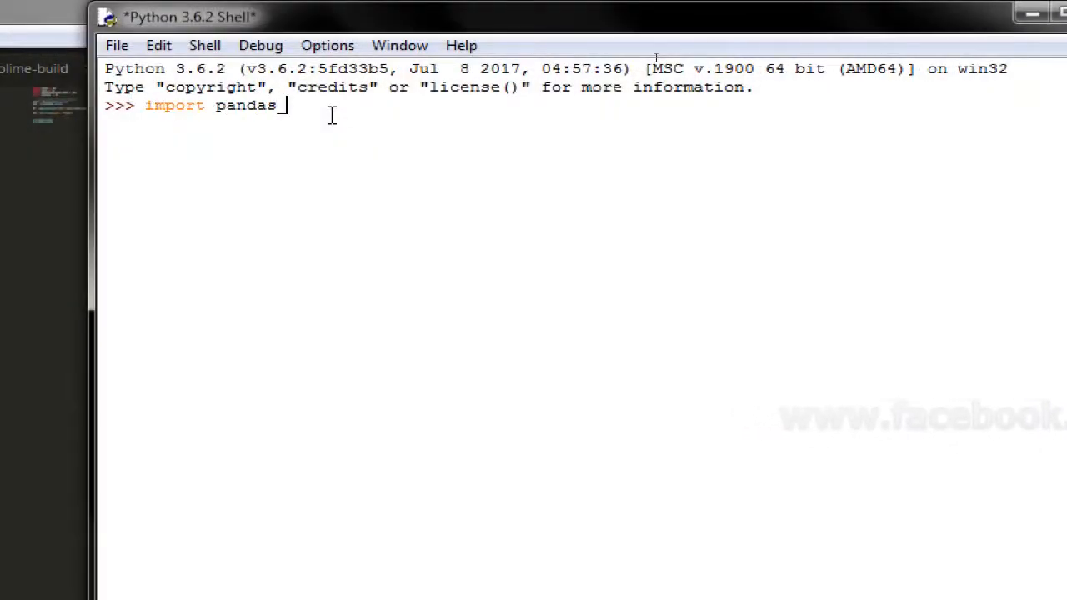
{"action": "type", "text": "_datareader"}
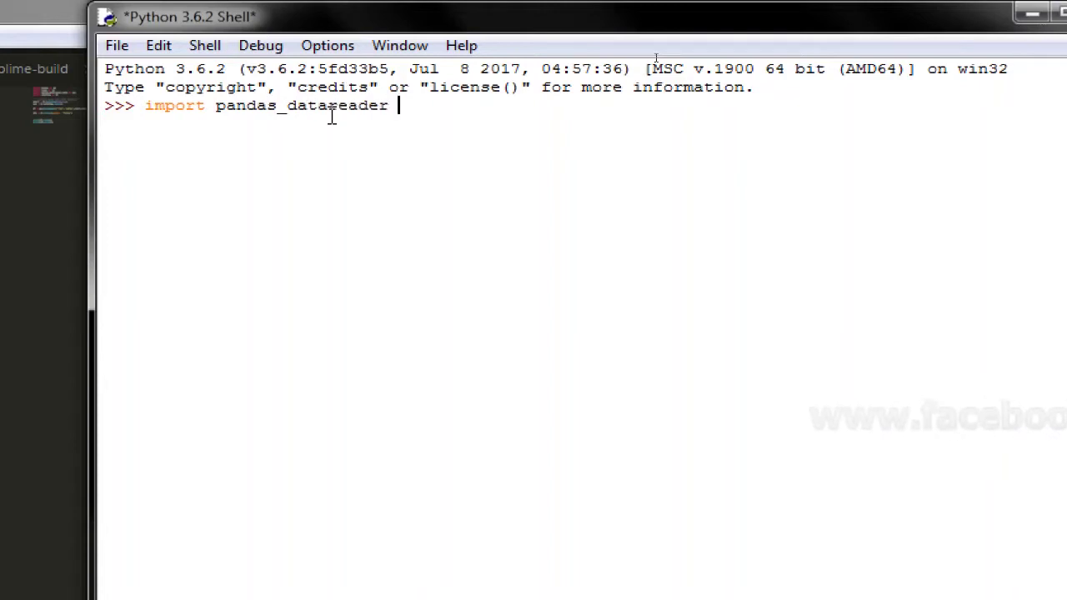
{"action": "type", "text": ".data as web"}
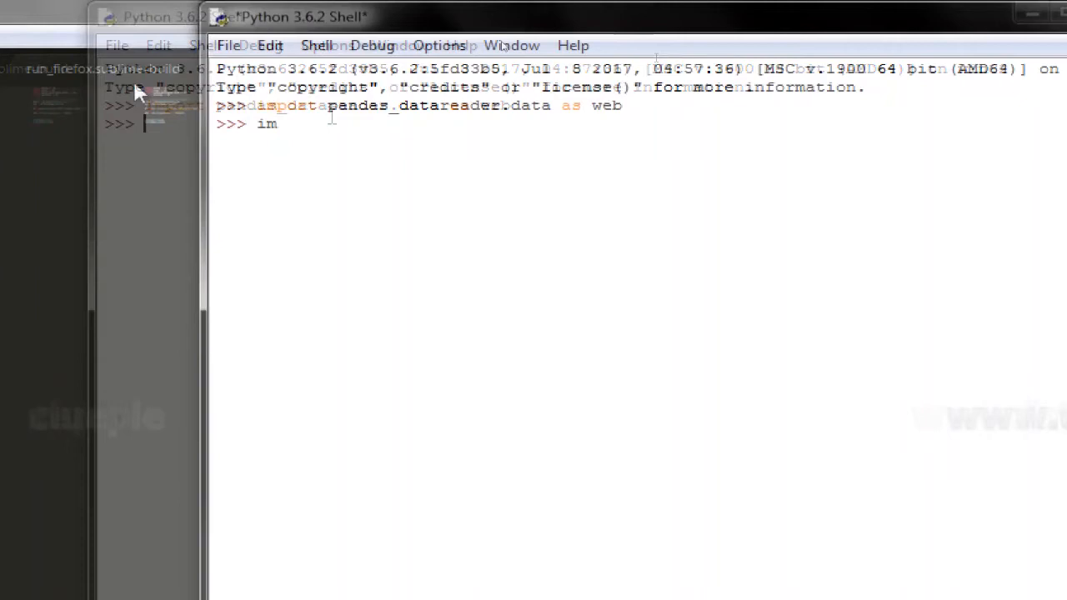
{"action": "type", "text": "port pandas"}
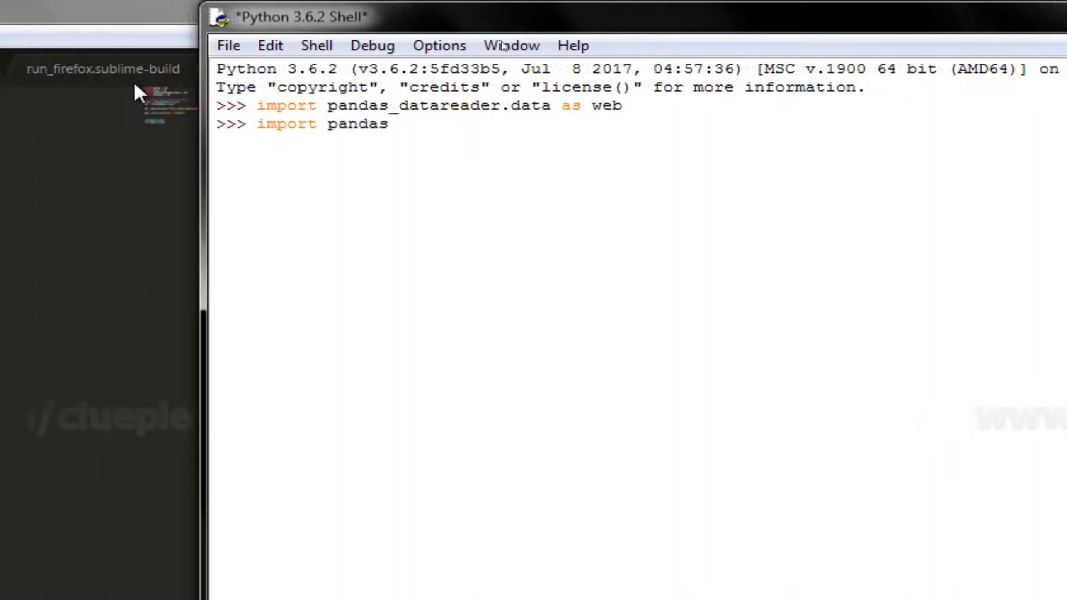
{"action": "key", "text": "Return"}
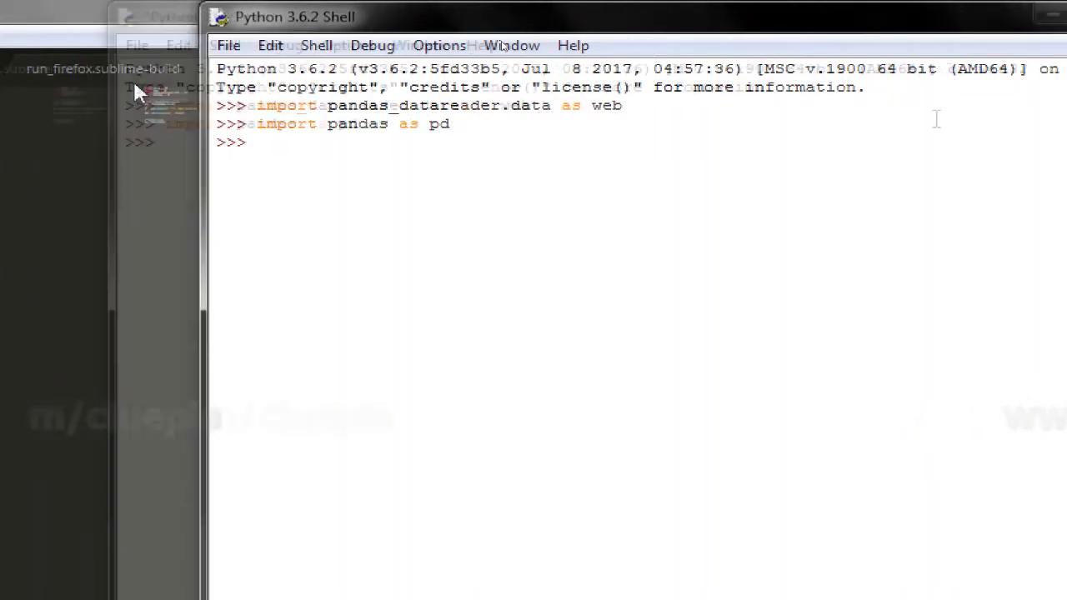
Import datetime as dt.
{"action": "type", "text": "import d"}
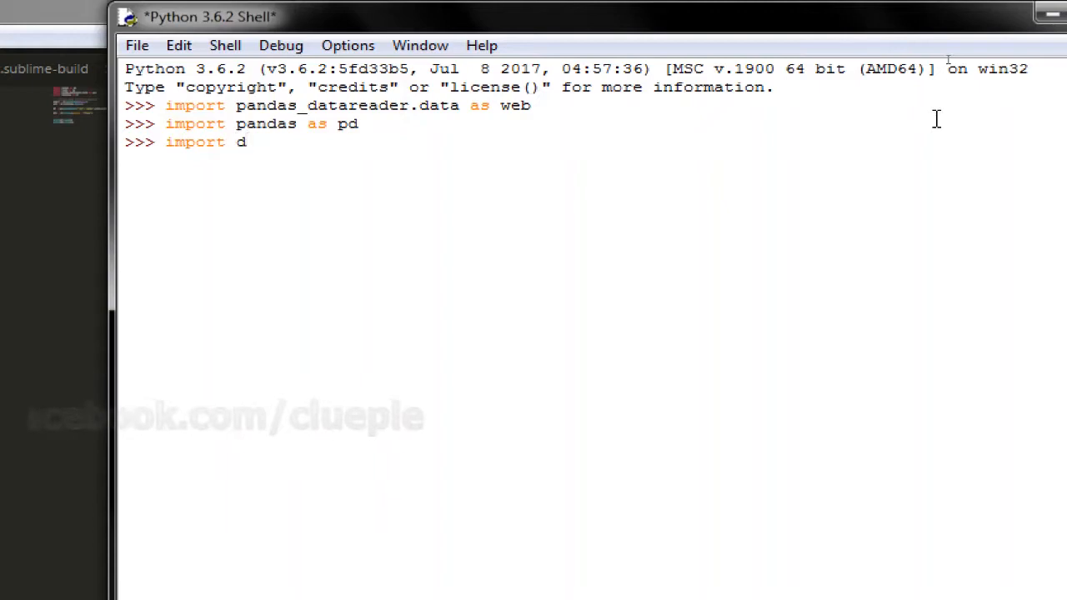
{"action": "type", "text": "atetime as dt"}
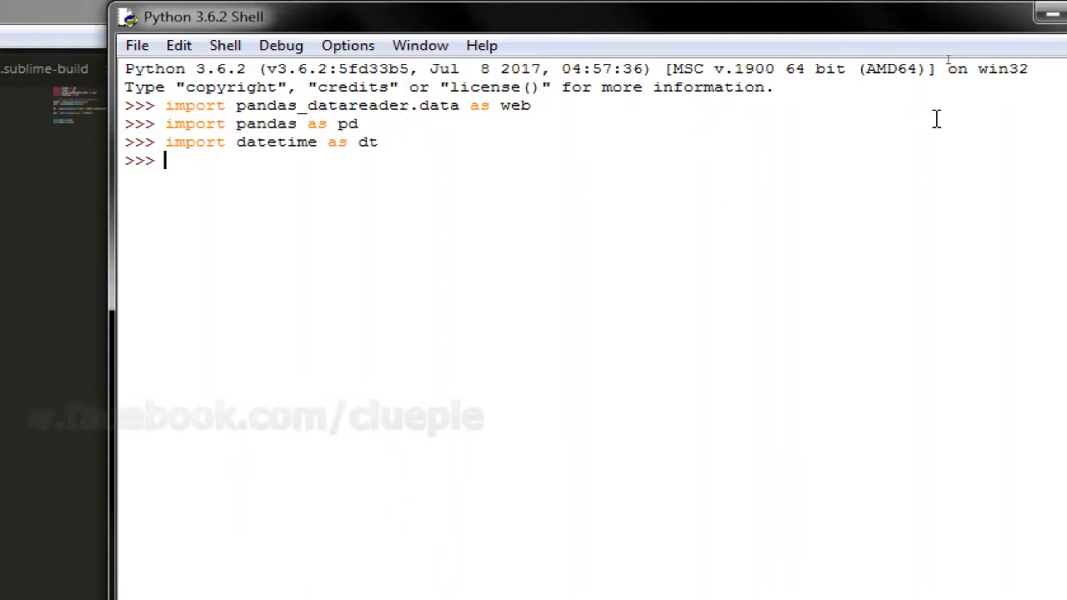
Assign start = dt.datetime(1986,1,1).
{"action": "type", "text": "s"}
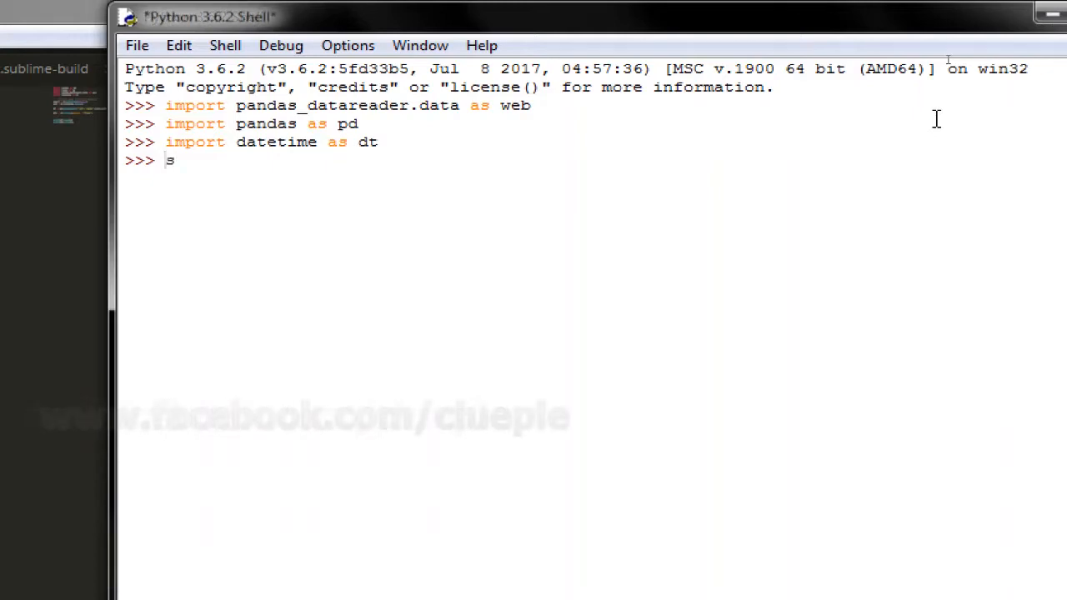
{"action": "type", "text": "tart"}
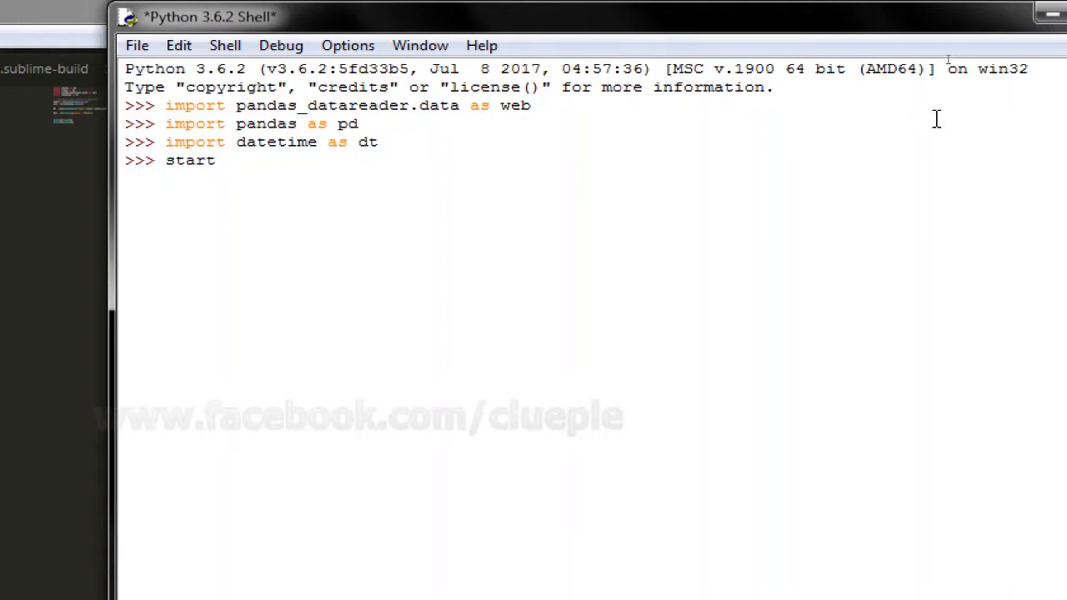
{"action": "type", "text": "= dt.da"}
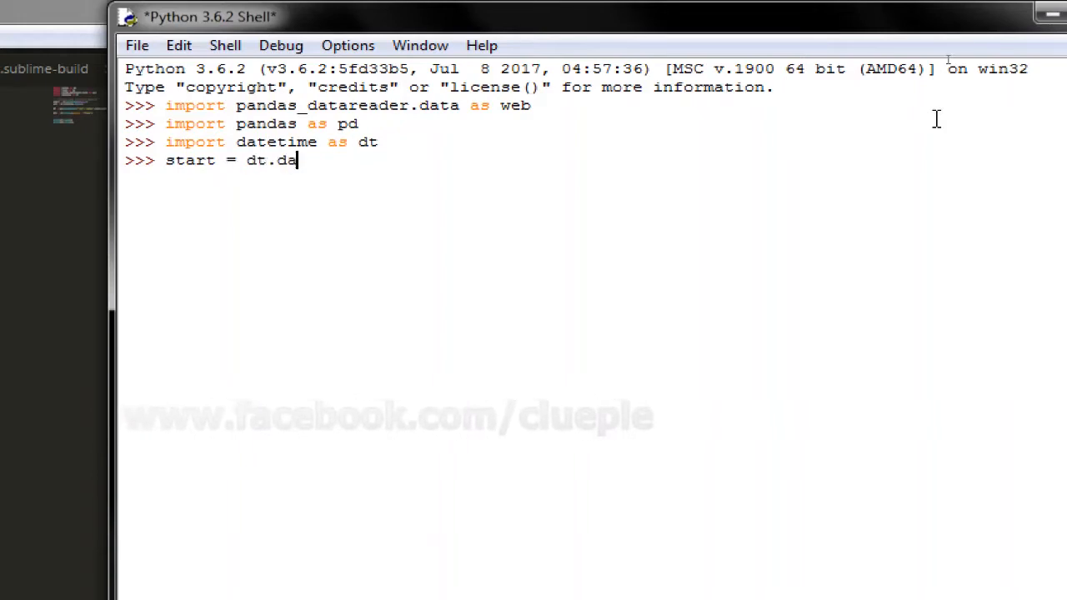
{"action": "type", "text": "tetime("}
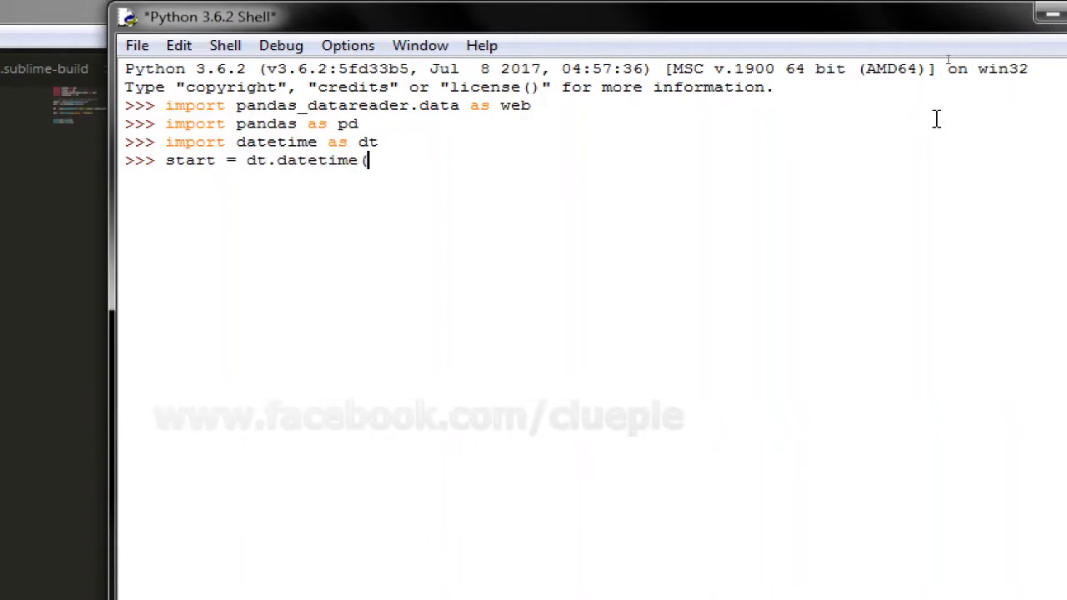
{"action": "type", "text": "(1986,1,1)"}
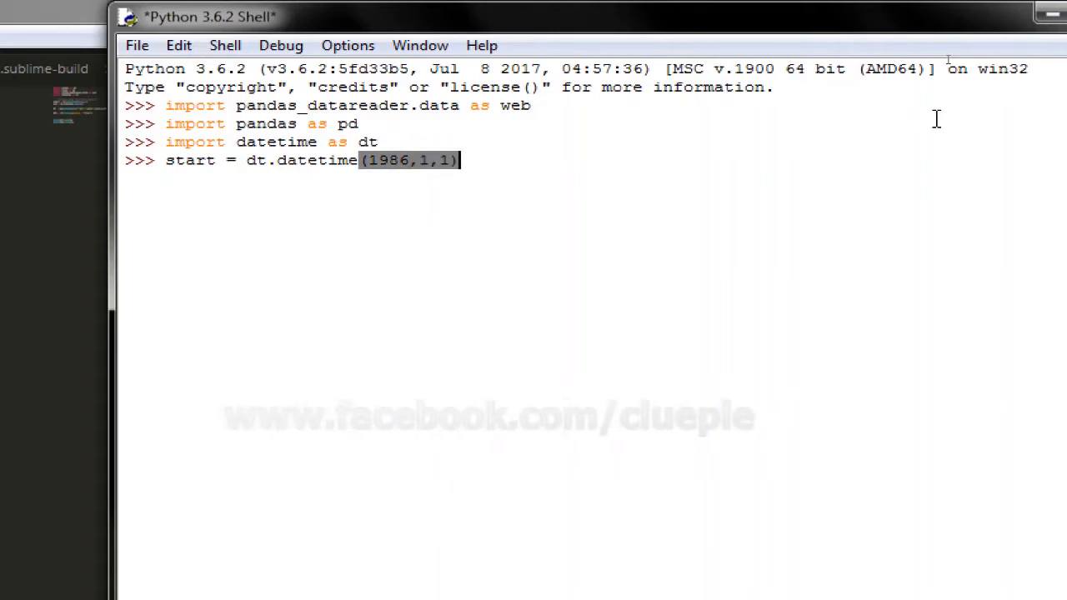
{"action": "key", "text": "Return"}
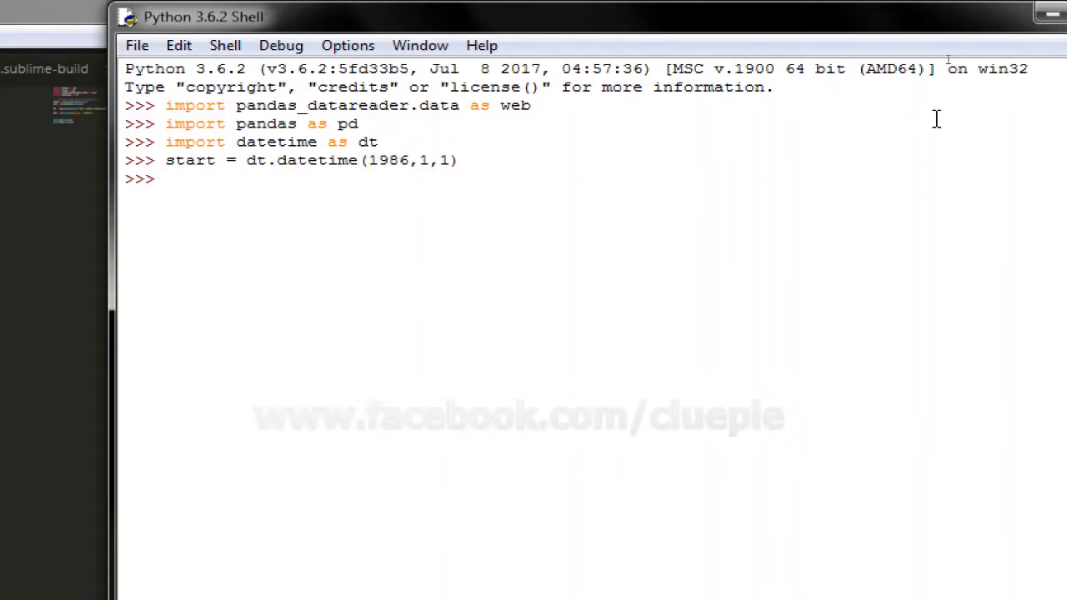
Assign end = dt.datetime.today().
{"action": "type", "text": "end = dt"}
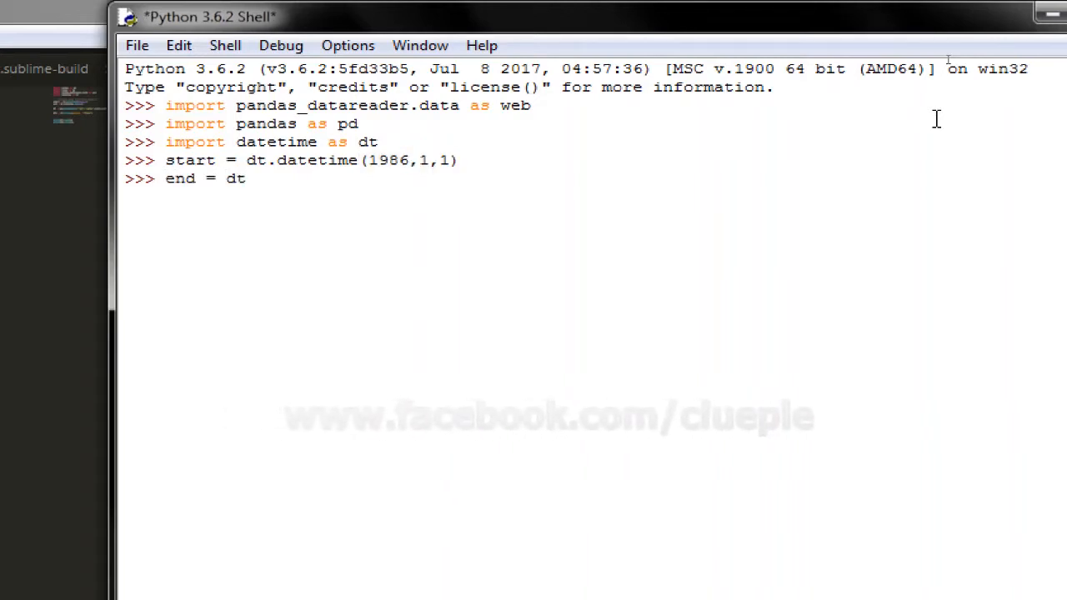
{"action": "type", "text": ".dateti"}
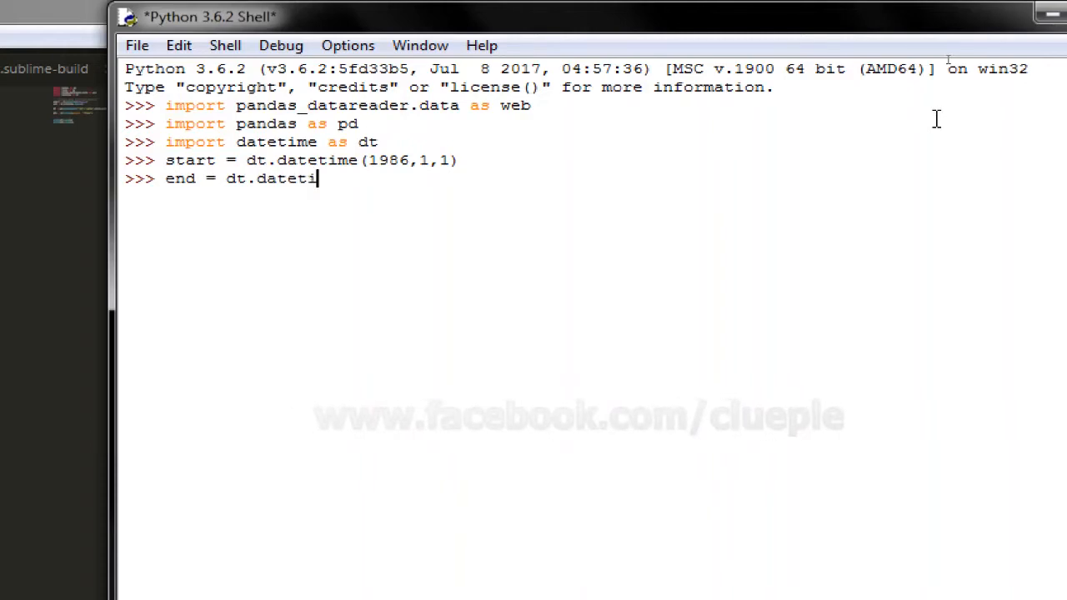
{"action": "key", "text": "Return"}
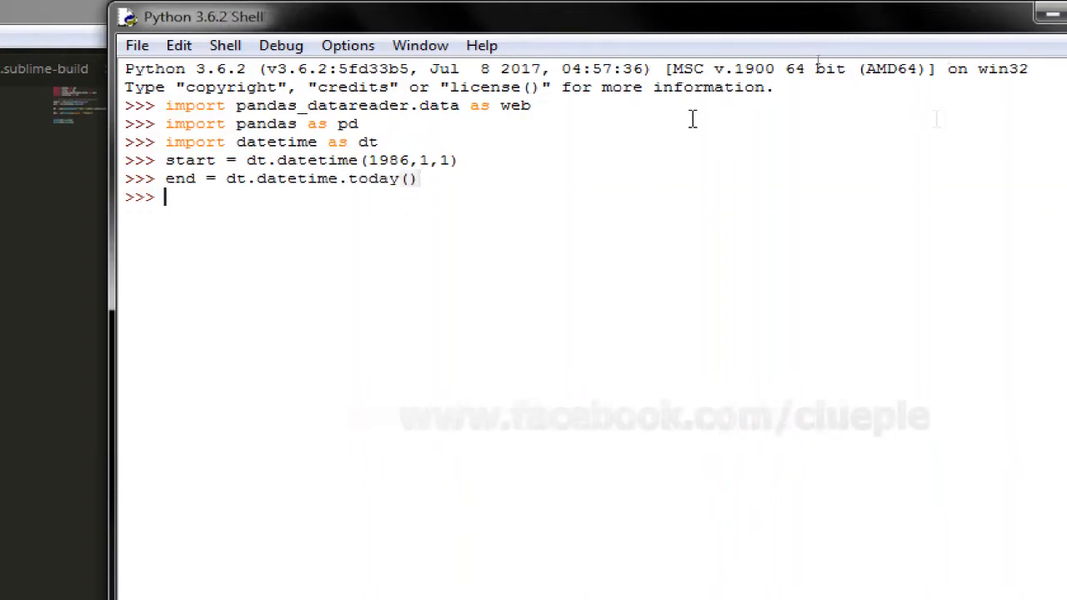
Assign stock = '^HSI' for the Hang Seng index ticker.
{"action": "type", "text": "stock"}
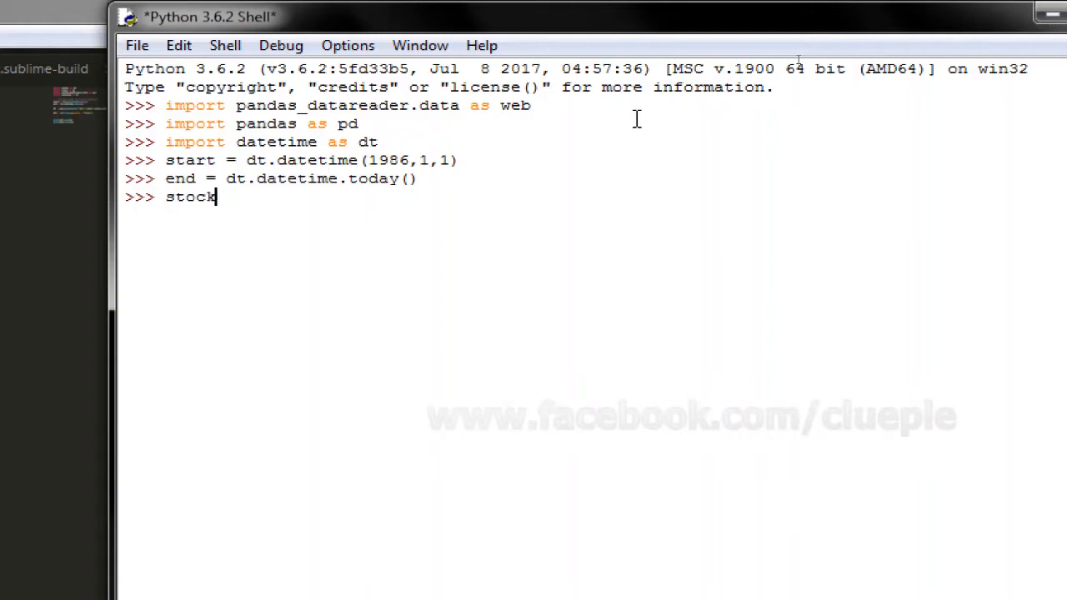
{"action": "type", "text": "= '"}
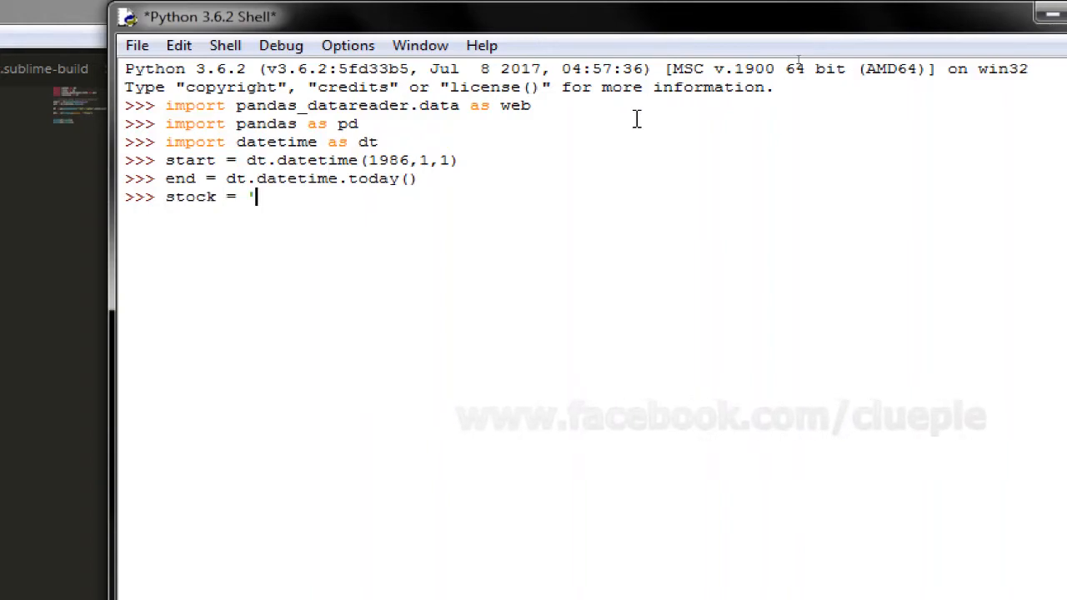
{"action": "type", "text": "^"}
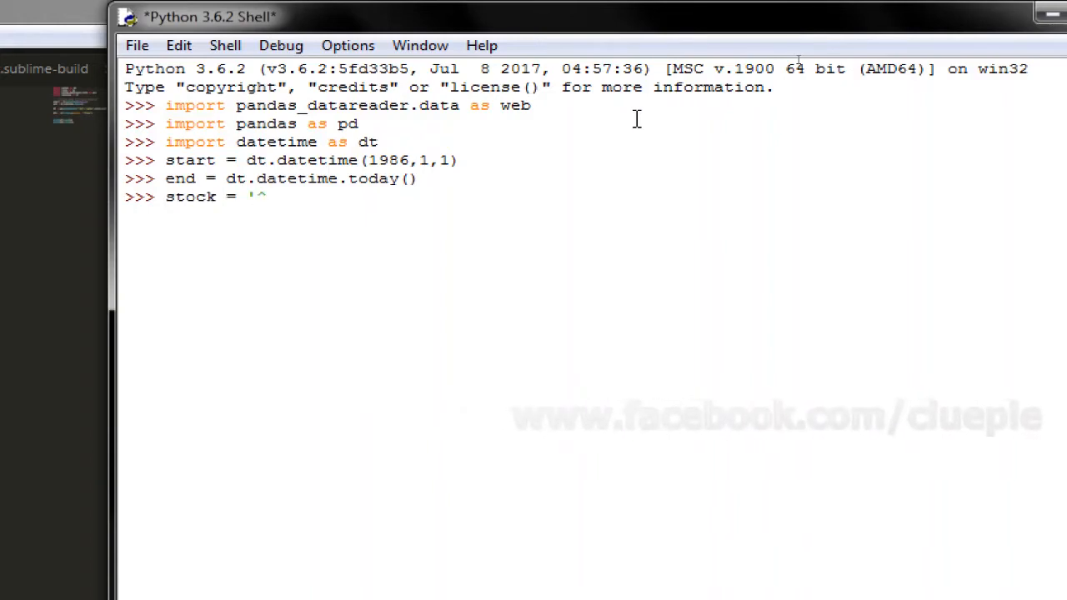
{"action": "type", "text": "HSI"}
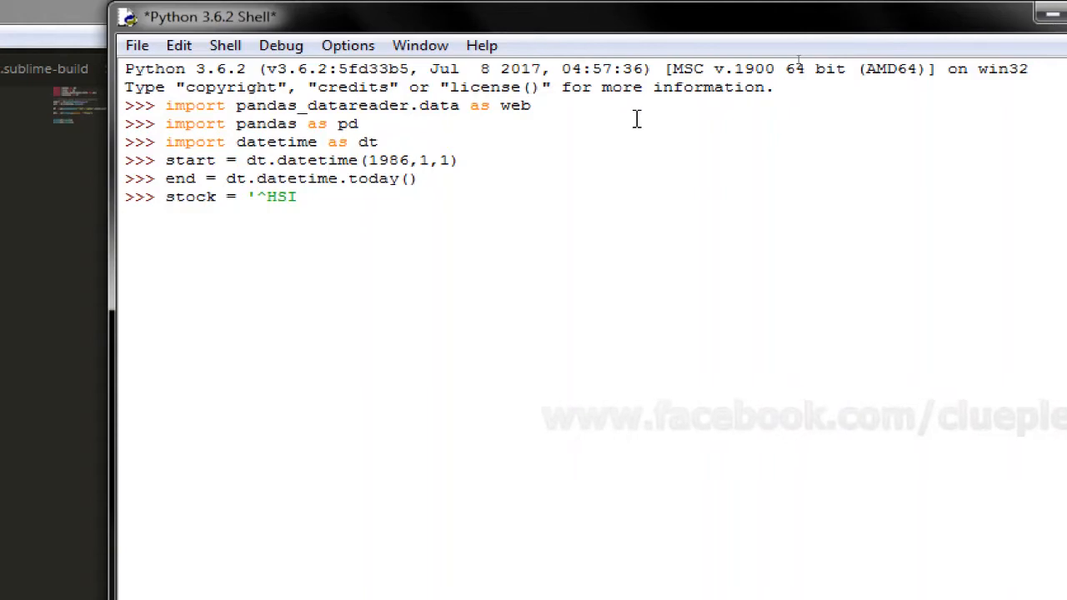
{"action": "key", "text": "Return"}
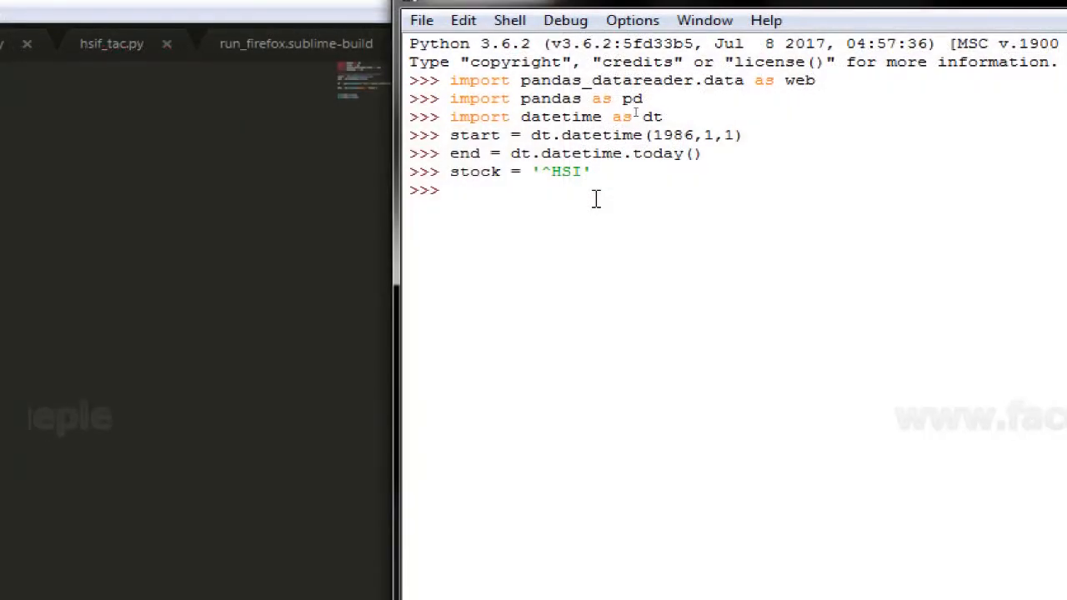
Run df = web.DataReader(stock,'yahoo',start,end) to fetch the ^HSI history.
{"action": "type", "text": "df ="}
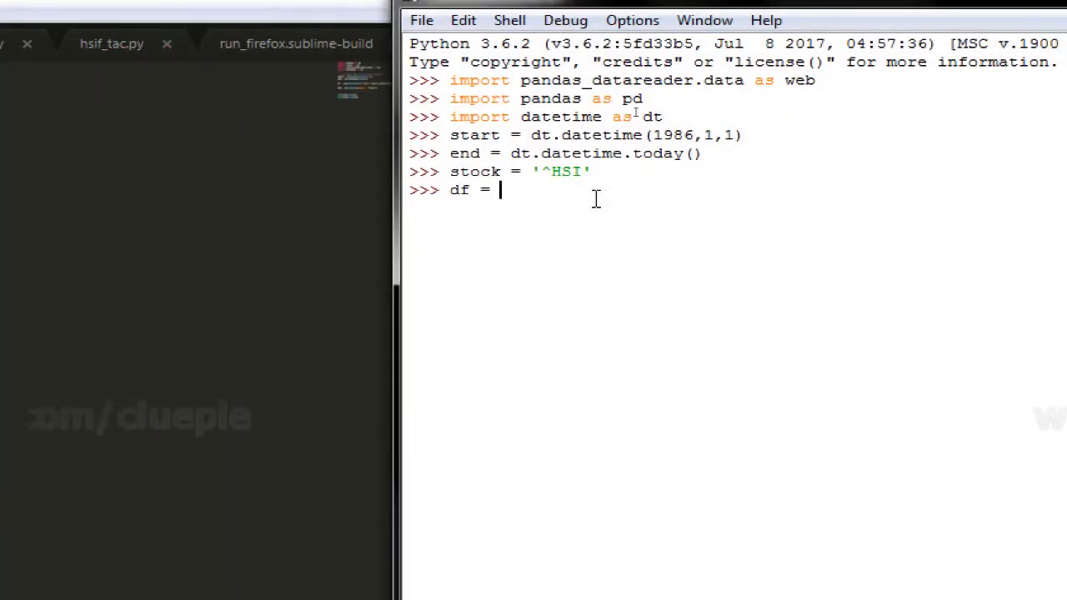
{"action": "type", "text": "web"}
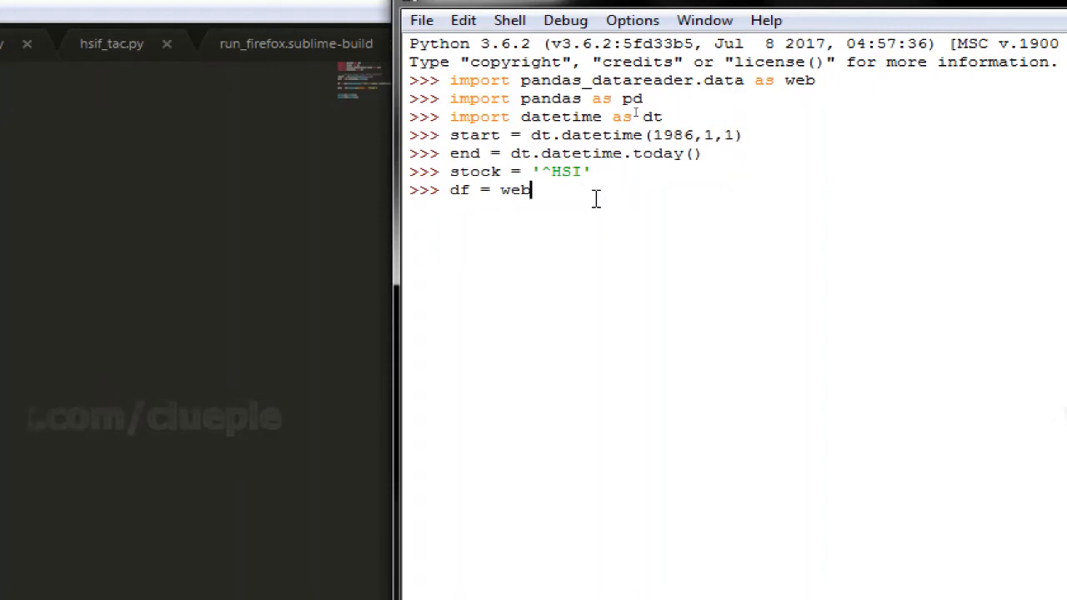
{"action": "type", "text": ".DataR"}
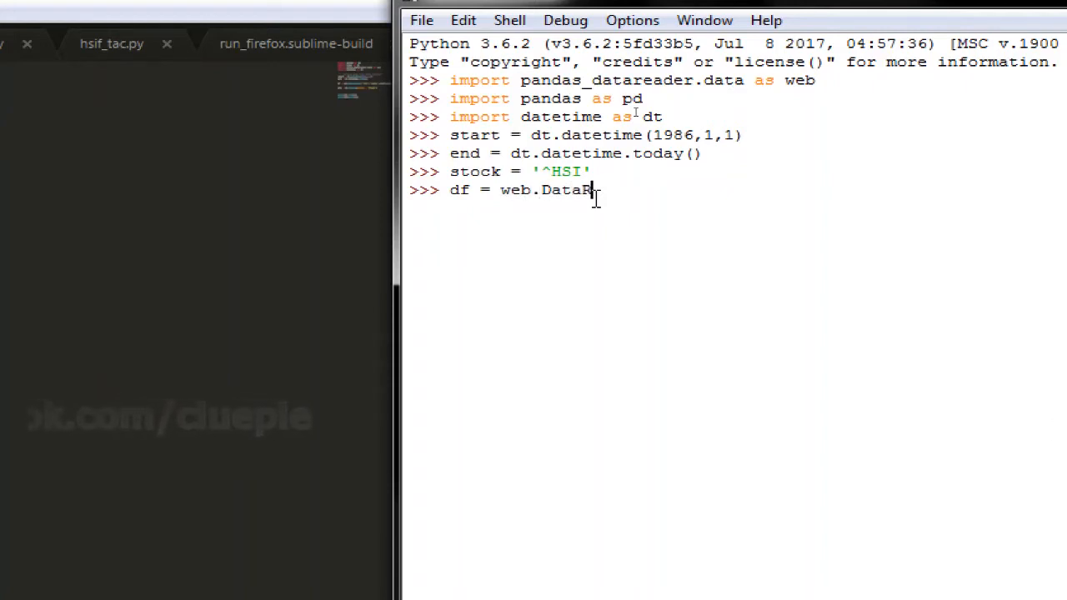
{"action": "type", "text": "eader()"}
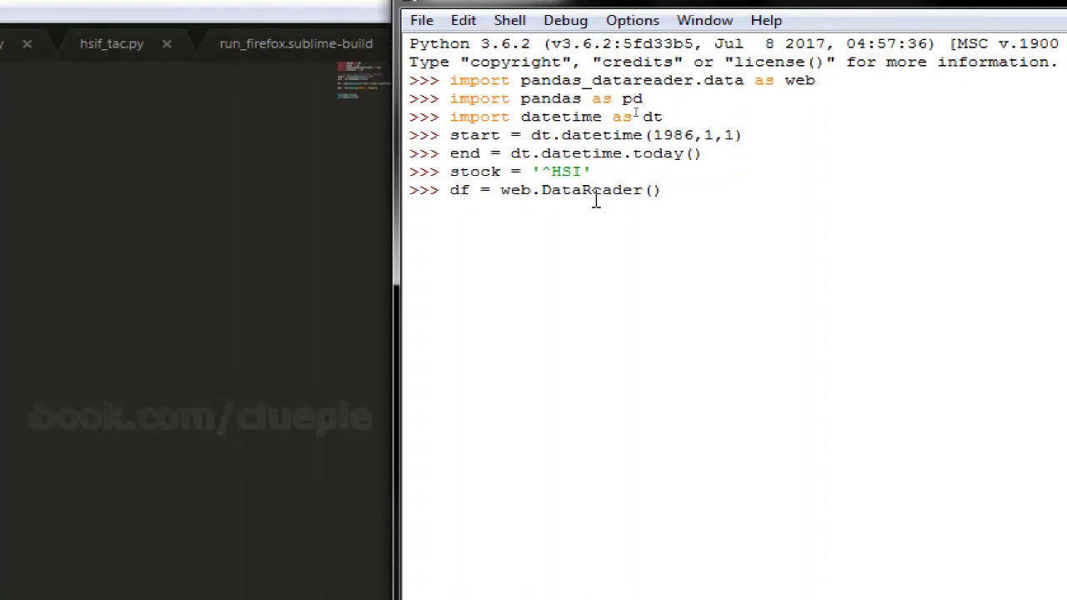
{"action": "type", "text": "stock"}
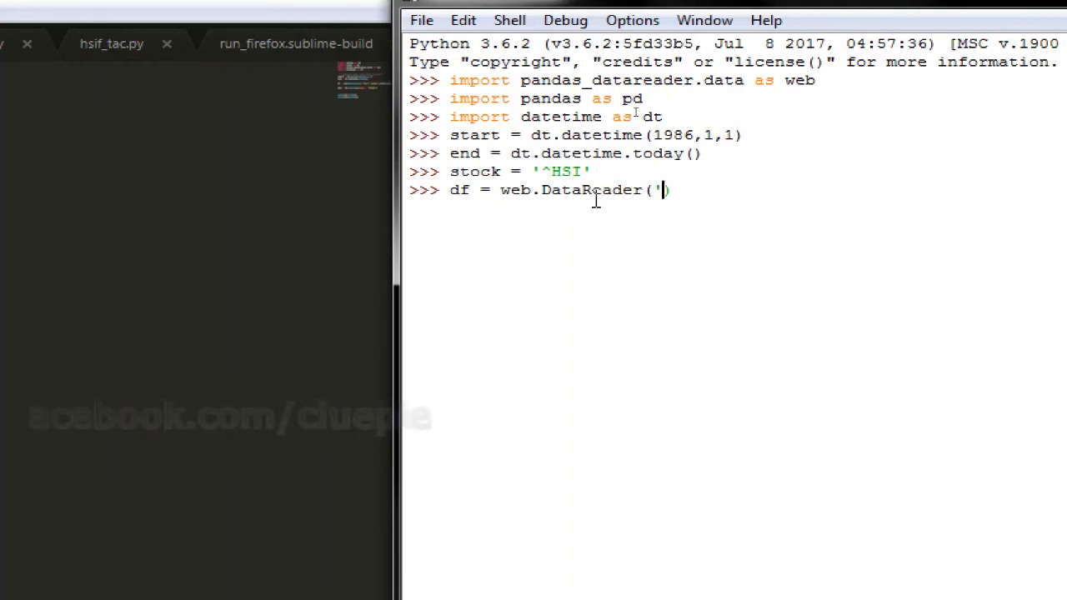
{"action": "type", "text": "^HSI'"}
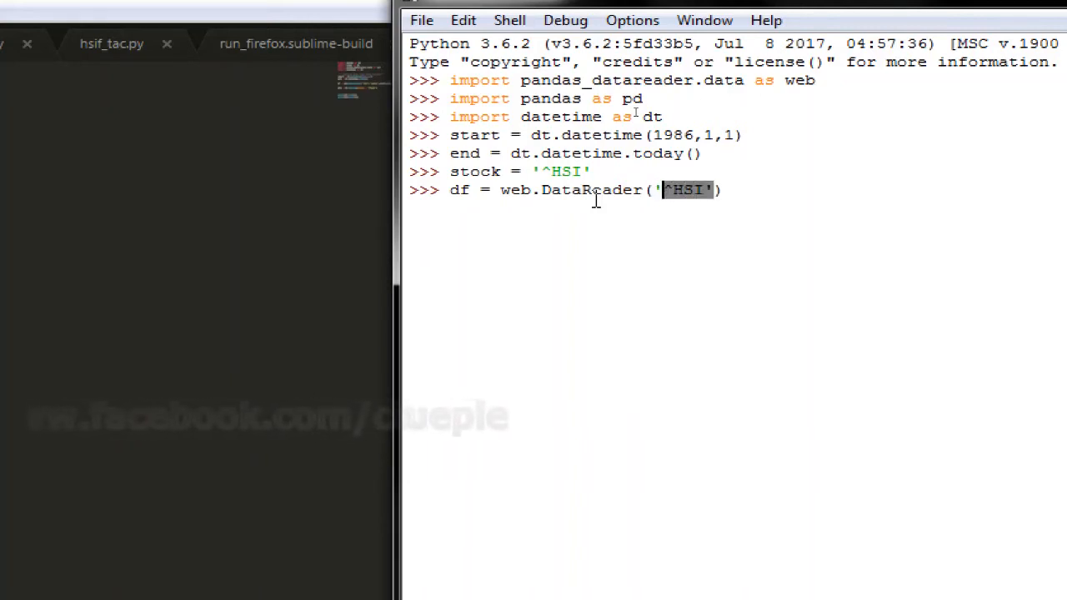
{"action": "type", "text": "stoc"}
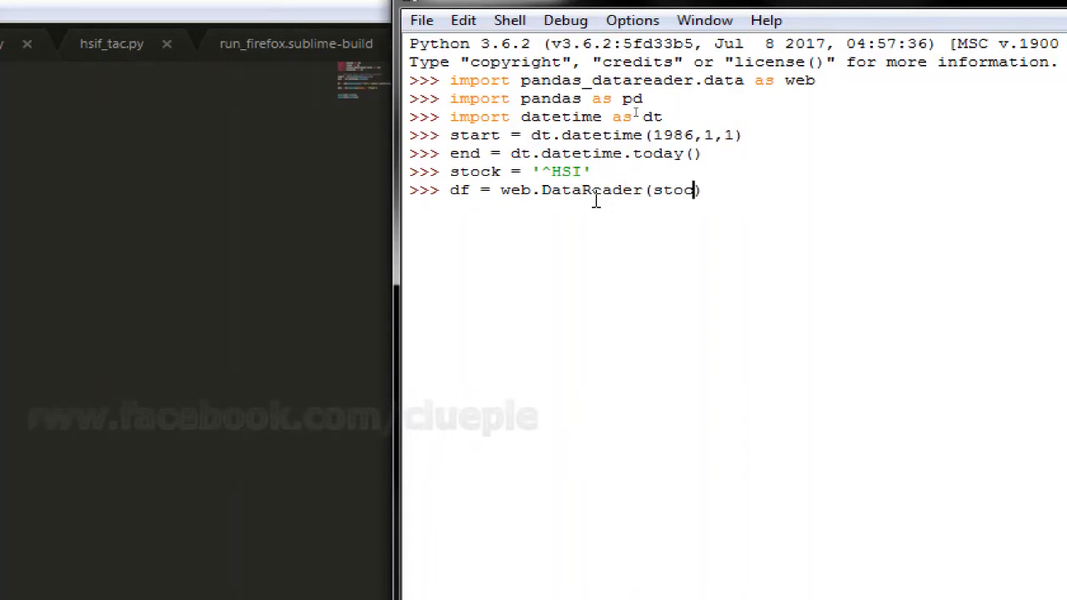
{"action": "type", "text": "k, '"}
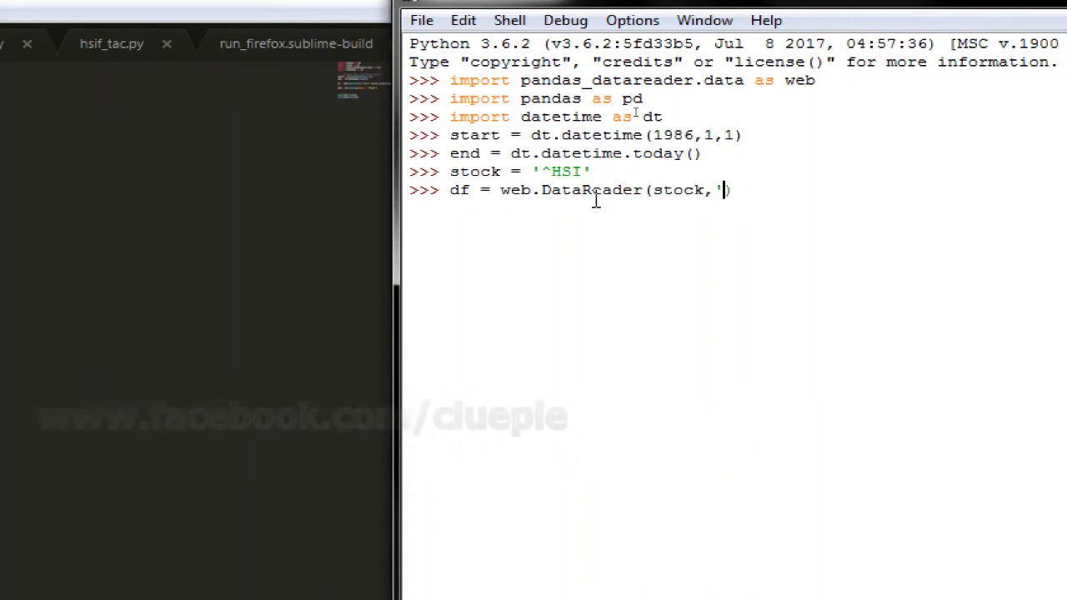
{"action": "type", "text": "yahoo',start)"}
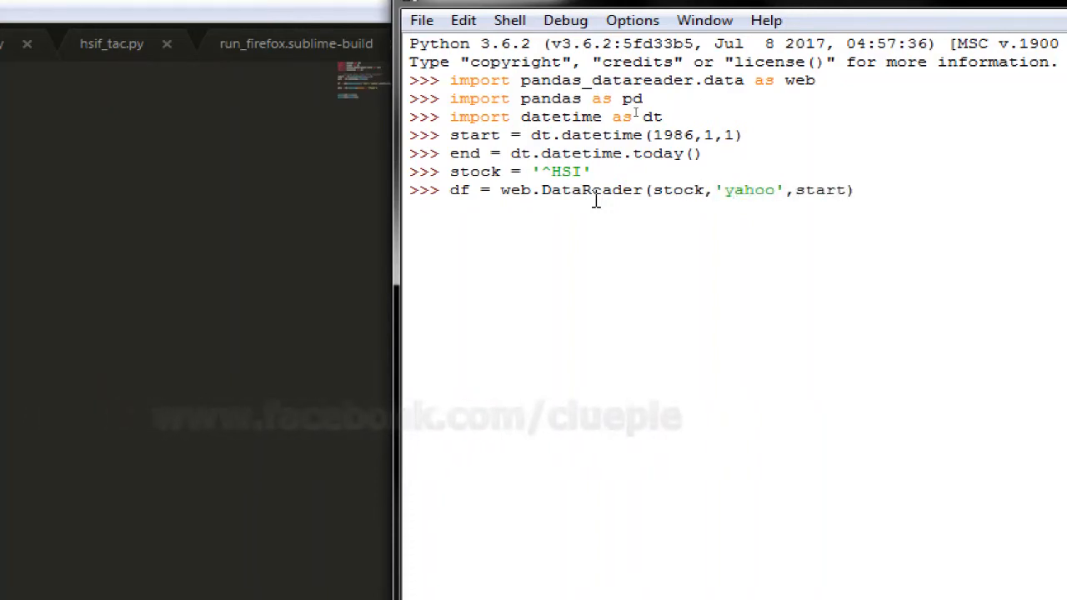
{"action": "type", "text": ",end"}
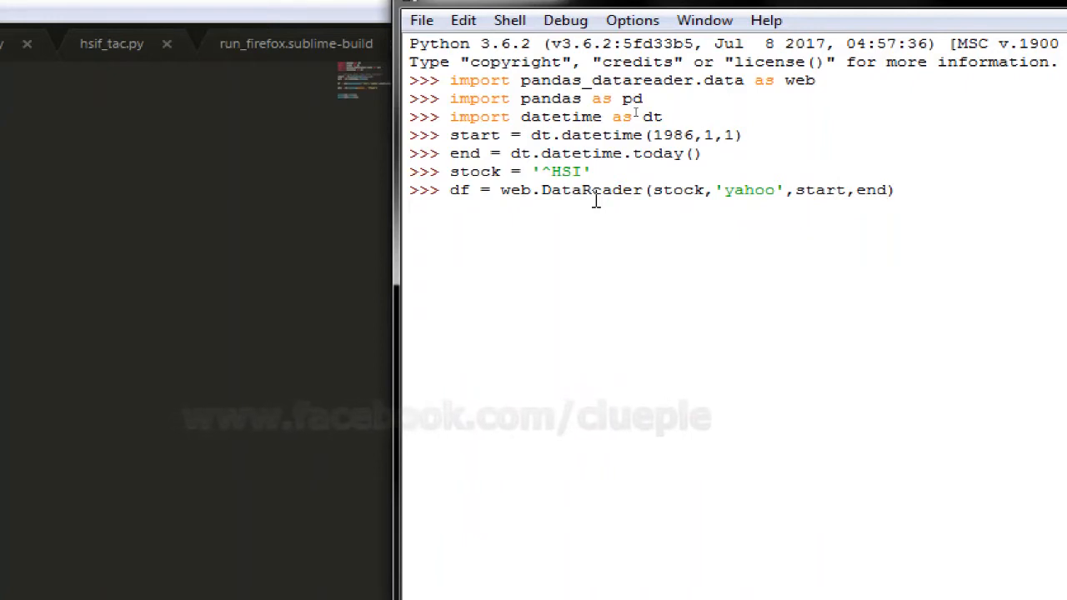
{"action": "key", "text": "Return"}
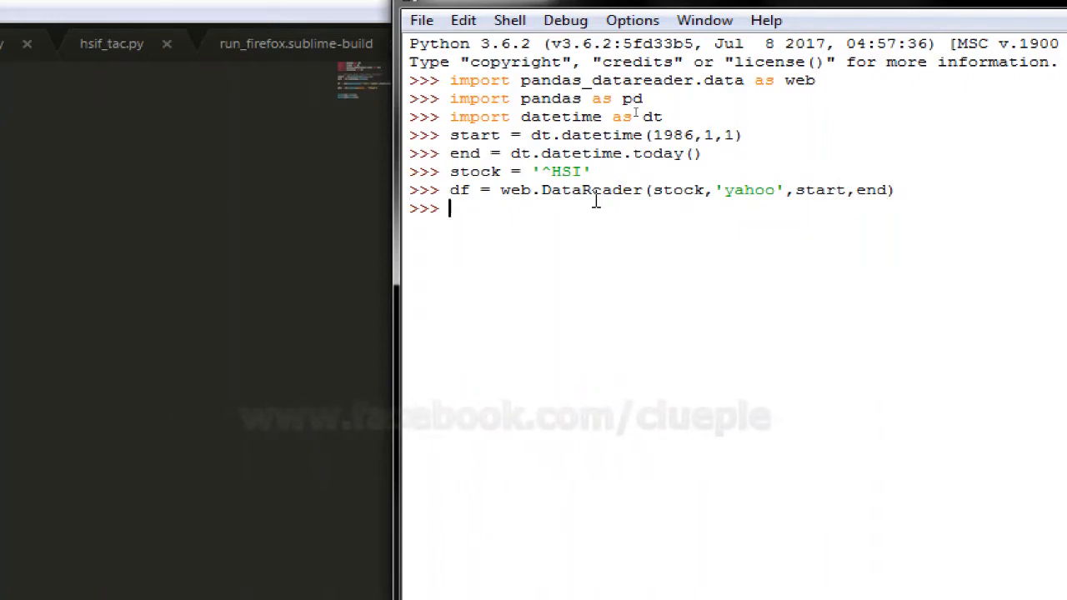
Run df.head() to show the first five rows including the NaN row for 1987-01-01.
{"action": "type", "text": "df.head()"}
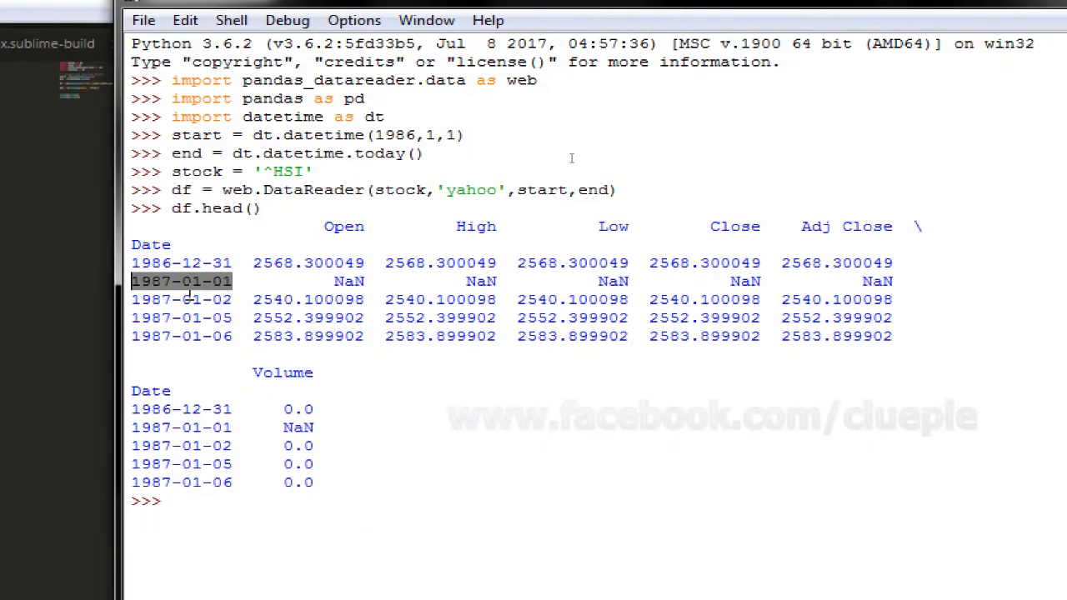
{"action": "mouse_move", "coordinate": [638, 143]}
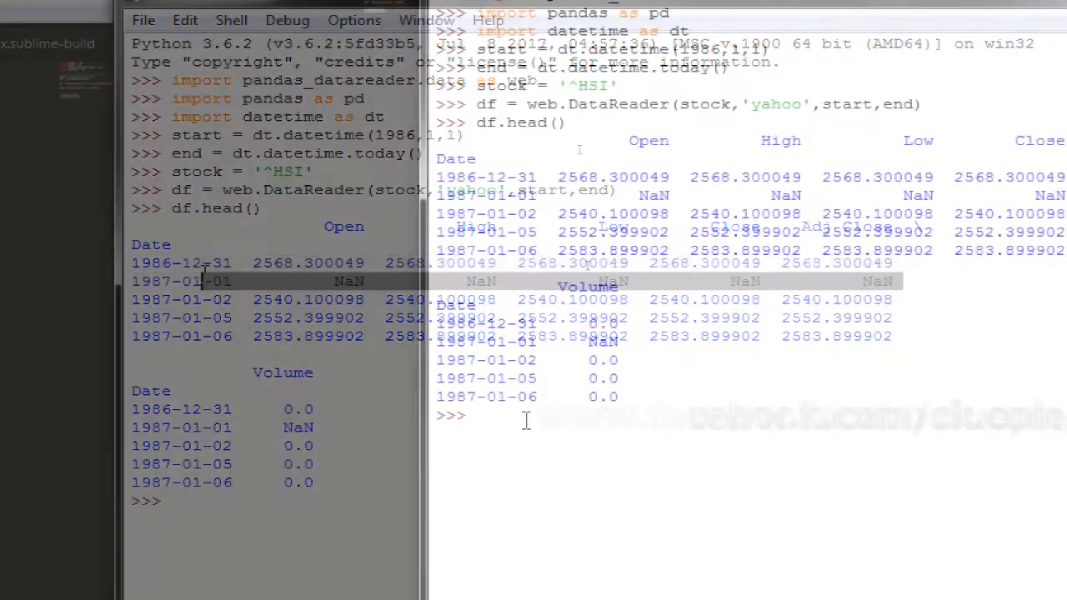
Run df1 = df.fillna(method = 'ffill') to forward-fill missing values.
{"action": "type", "text": "df"}
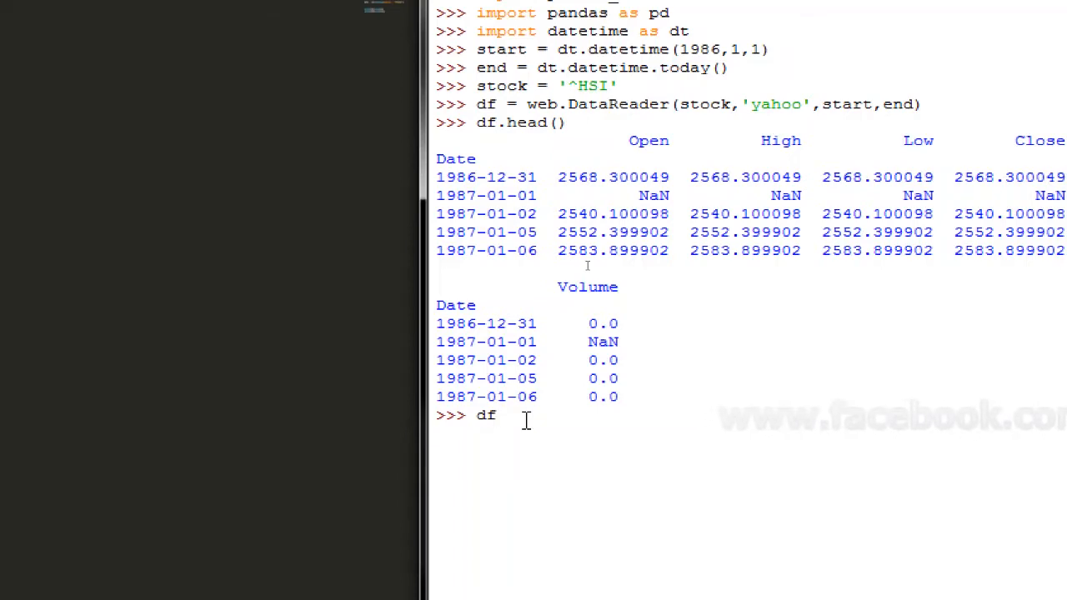
{"action": "type", "text": "1 ="}
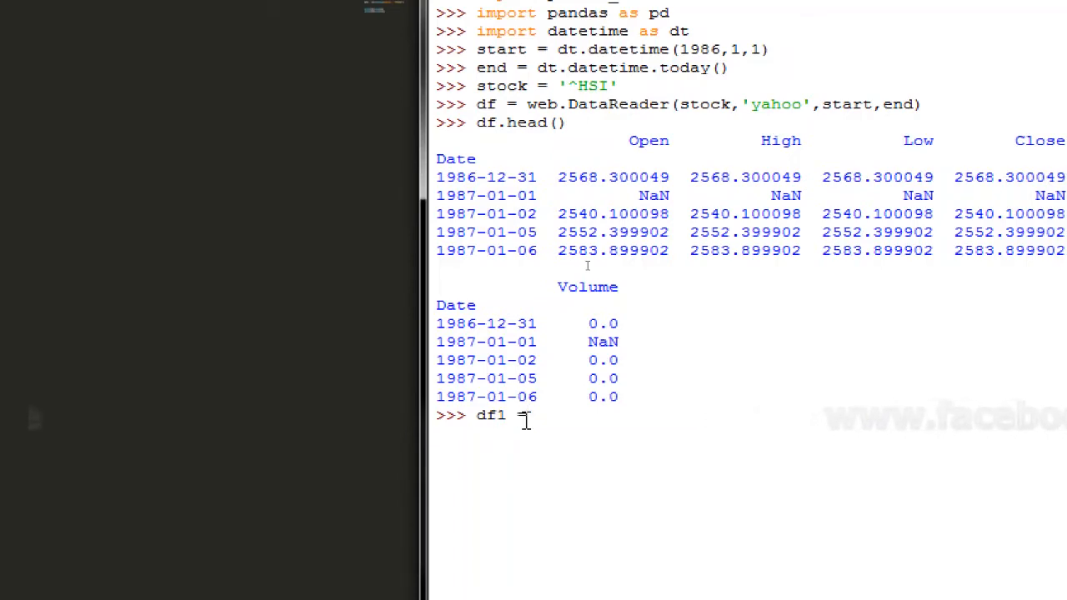
{"action": "type", "text": "=df"}
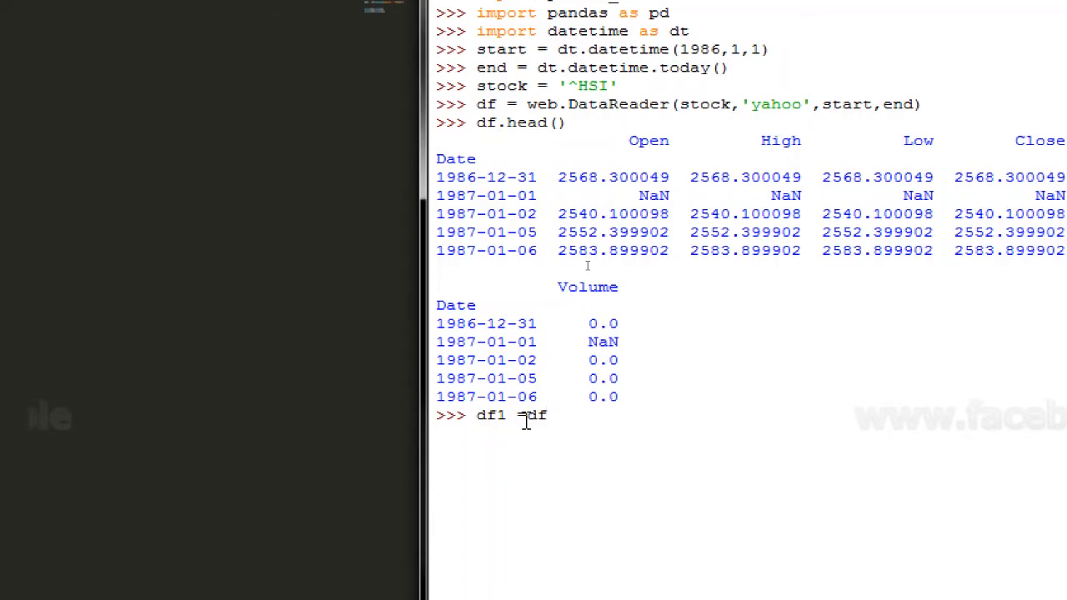
{"action": "type", "text": ".fill"}
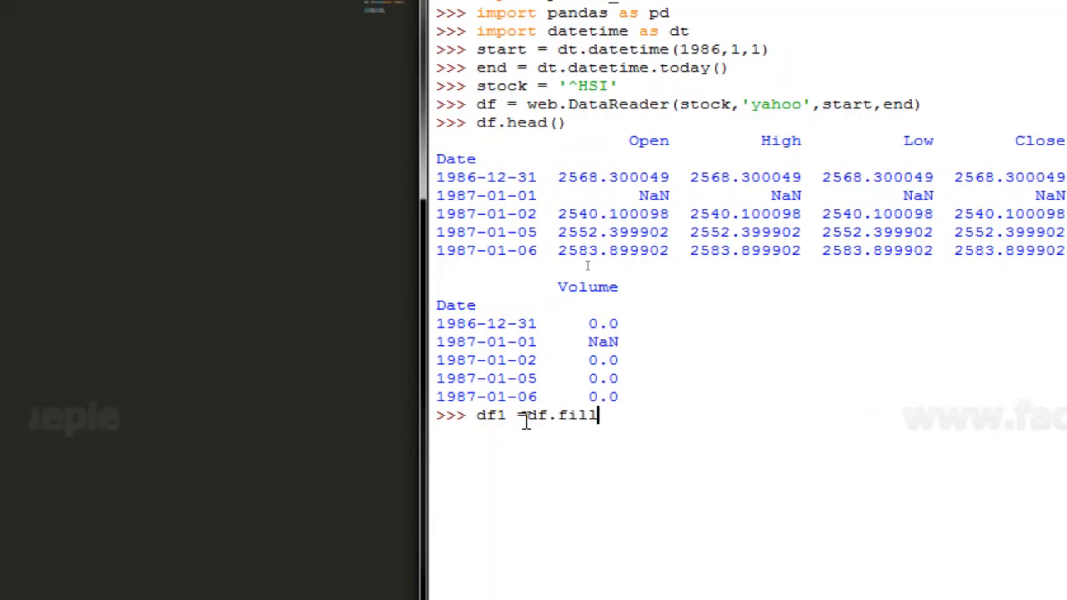
{"action": "type", "text": "na()"}
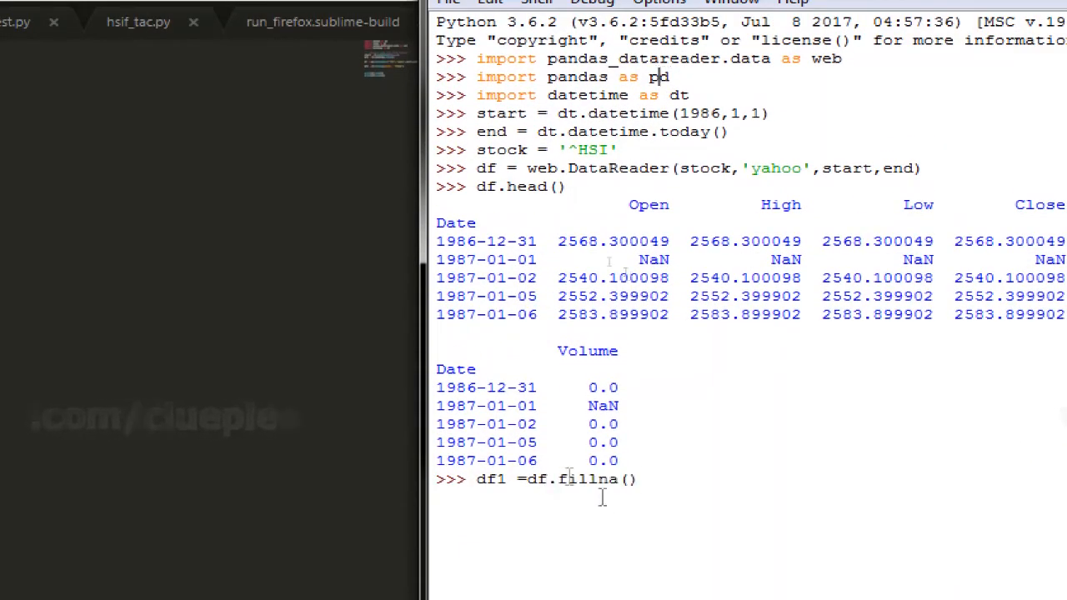
{"action": "type", "text": "method ="}
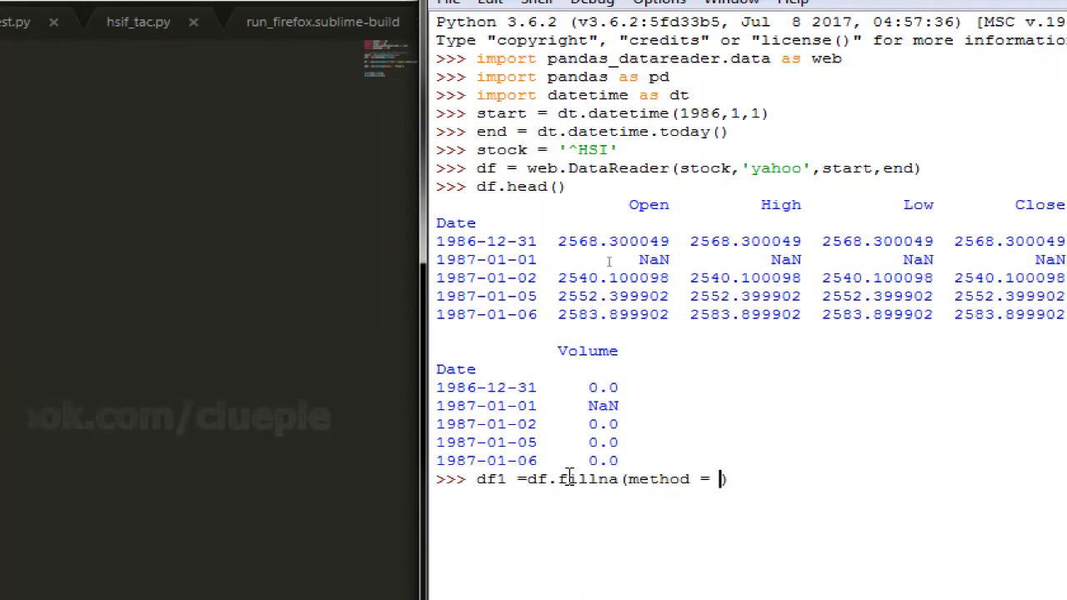
{"action": "type", "text": "'ffill')"}
{"action": "type", "text": "print("}
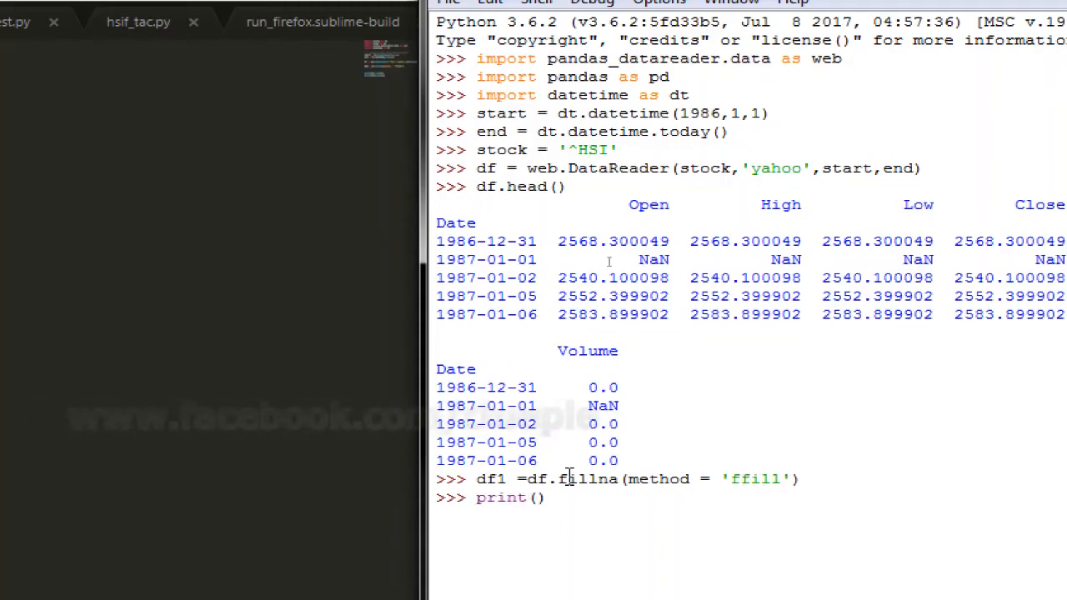
Enter print(df1.head()) and highlight the df1 name in the previous line.
{"action": "type", "text": "df1.head()"}
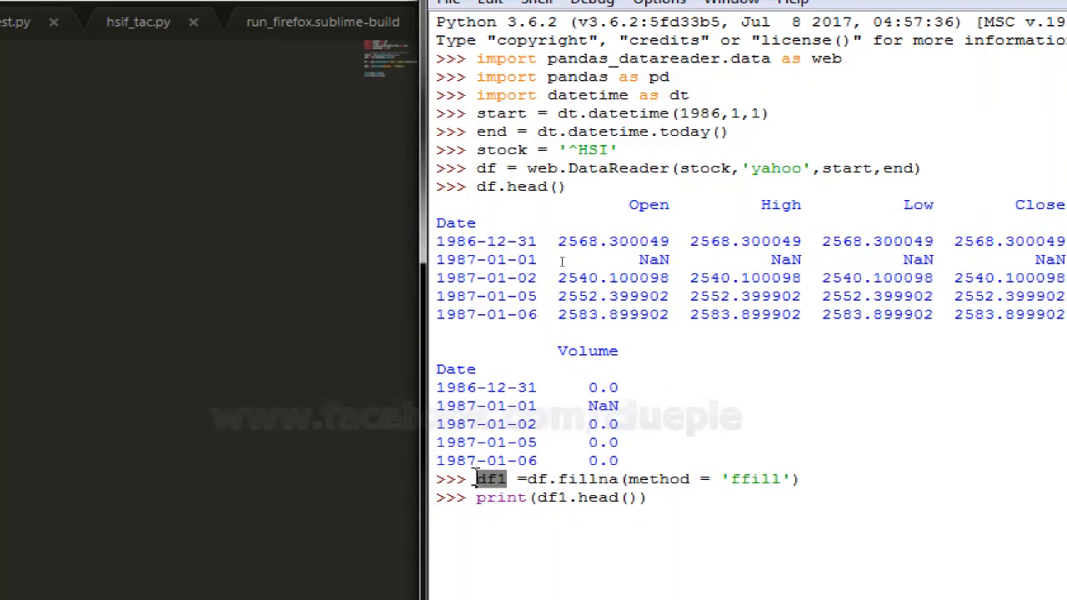
{"action": "double_click", "coordinate": [537, 479]}
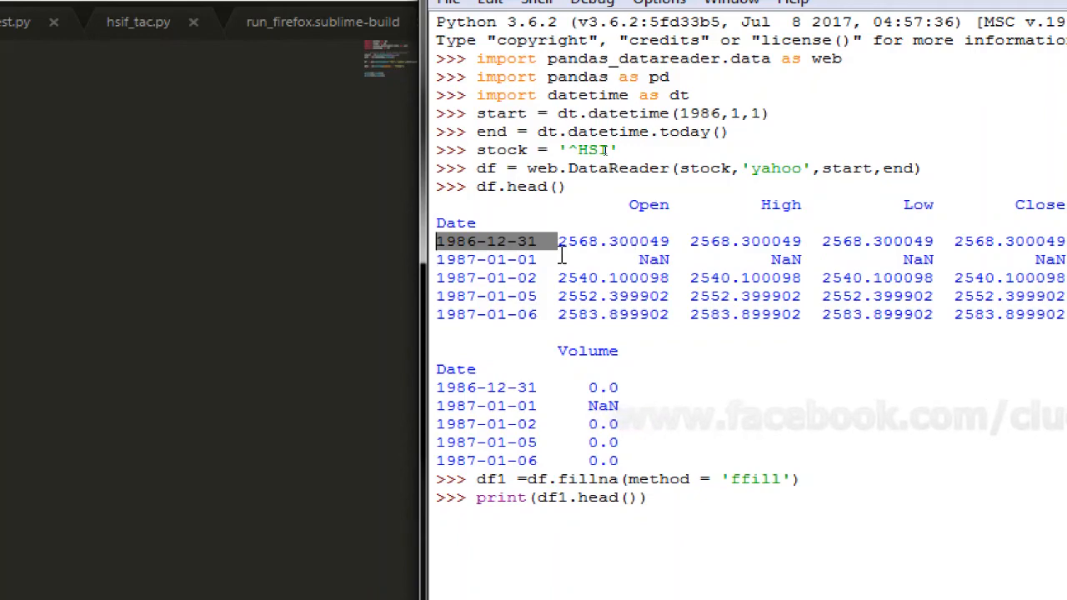
Scroll down to view the filled 1987-01-01 row repeating 2568.300049.
{"action": "scroll", "scroll_direction": "down", "scroll_amount": 3}
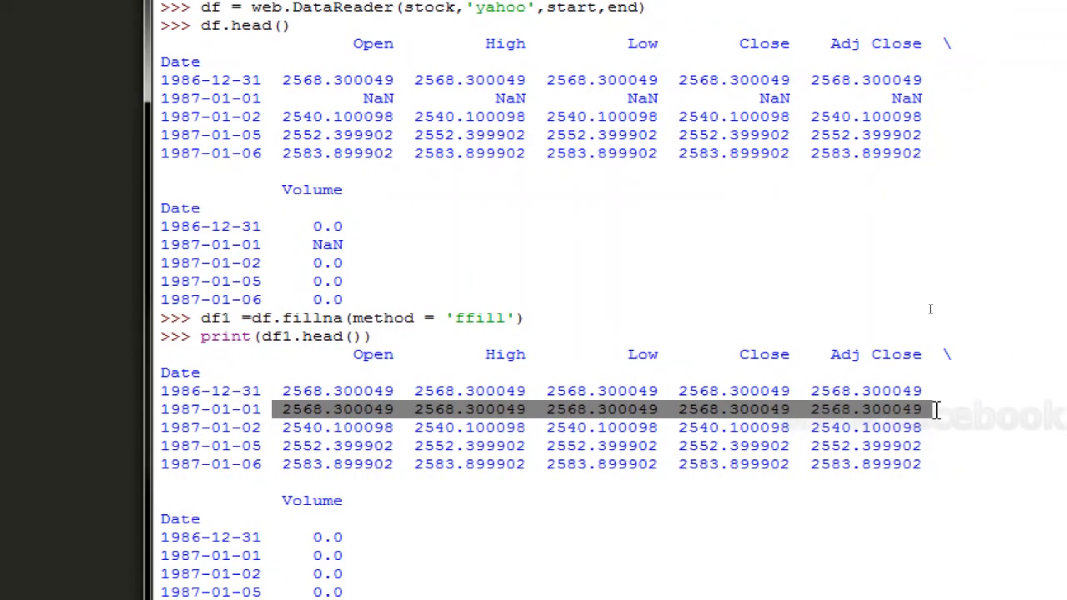
{"action": "mouse_move", "coordinate": [920, 386]}
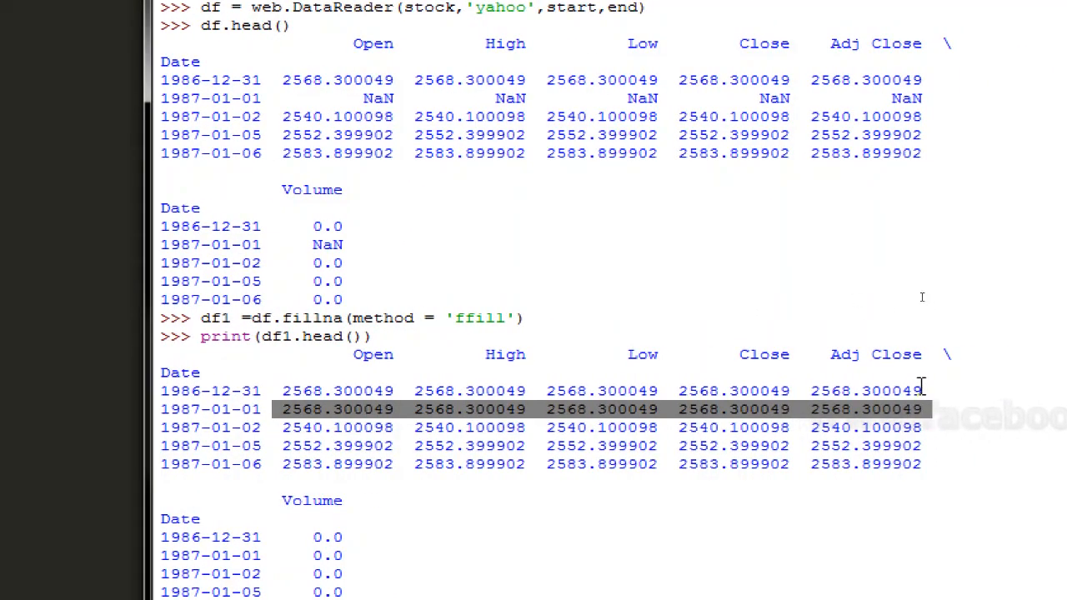